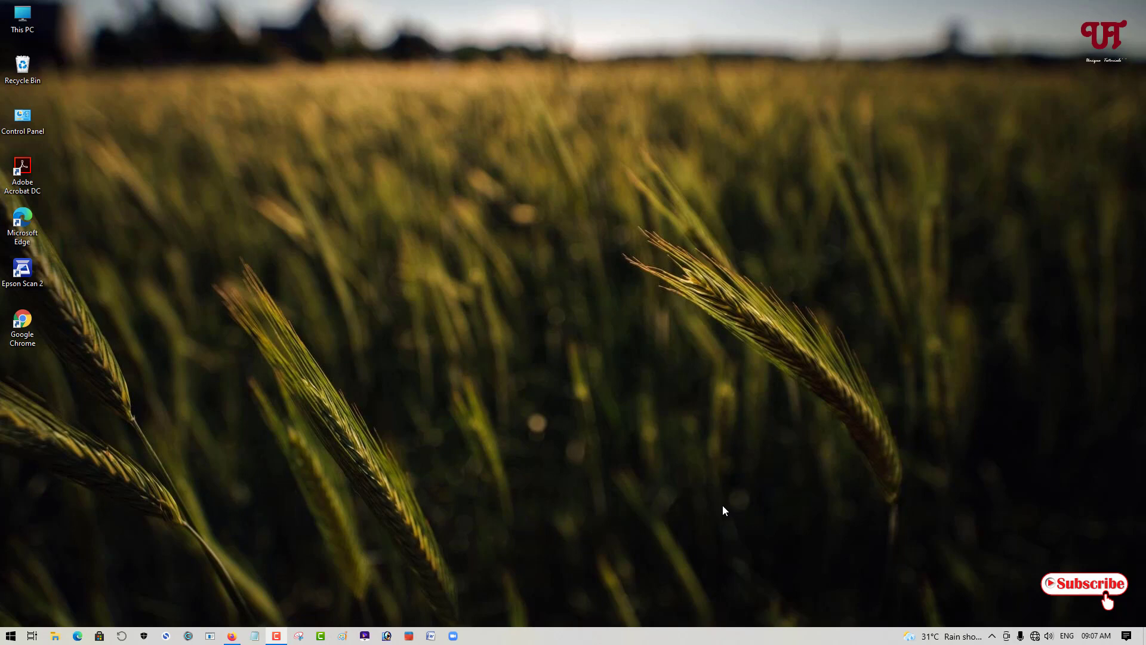
mouse_move(517, 435)
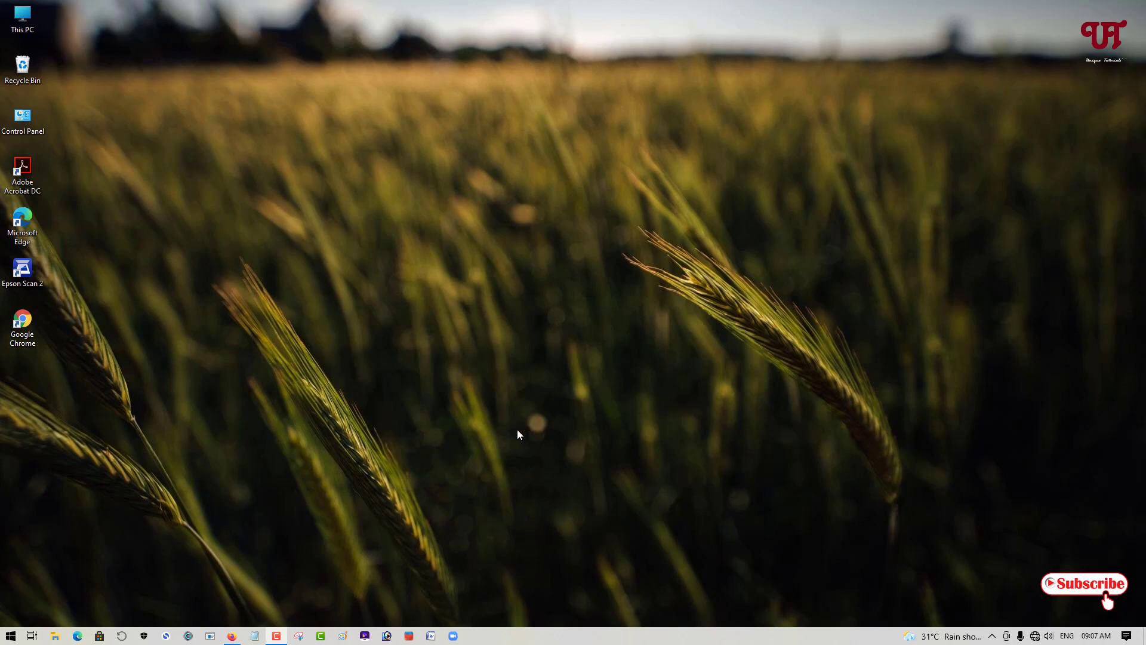
mouse_move(511, 451)
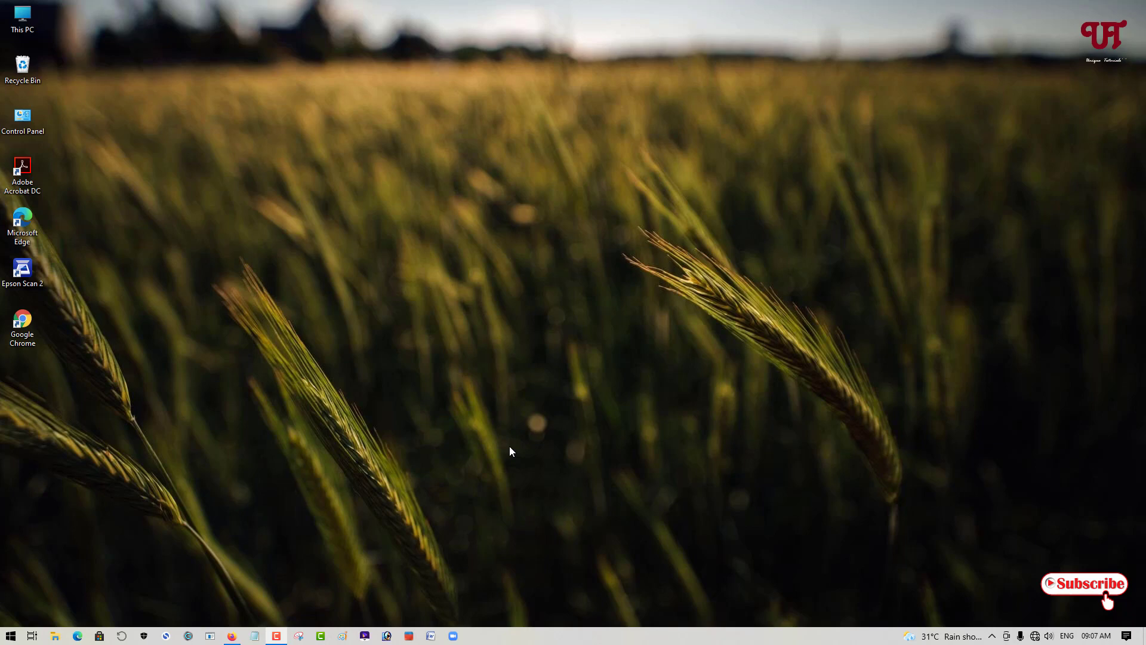
mouse_move(552, 373)
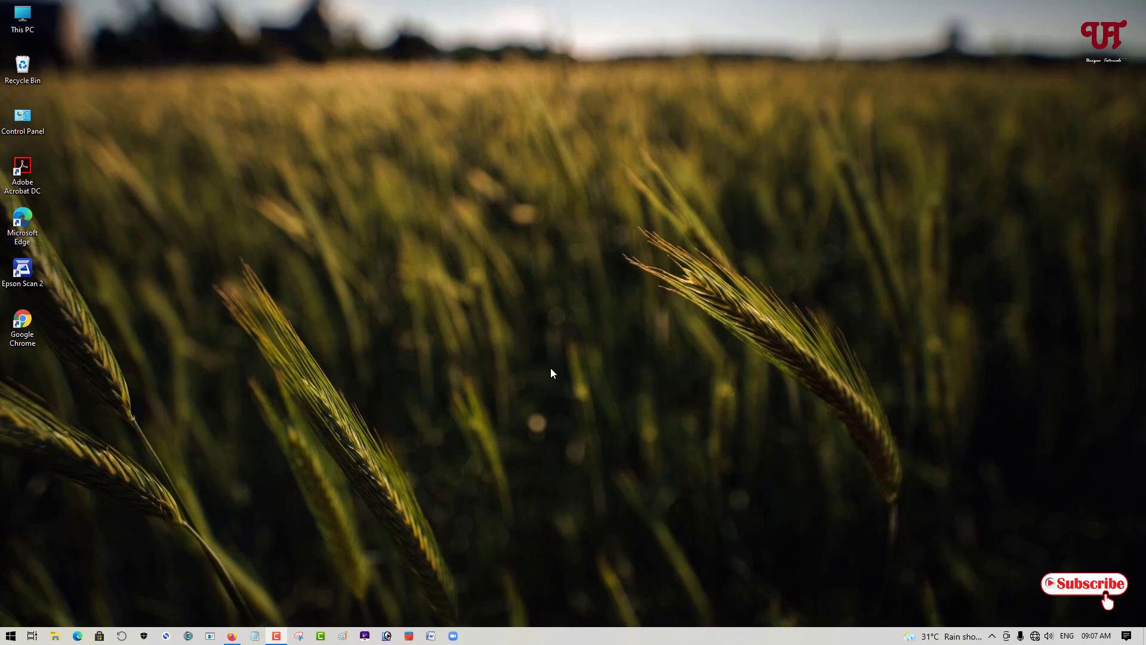
mouse_move(387, 454)
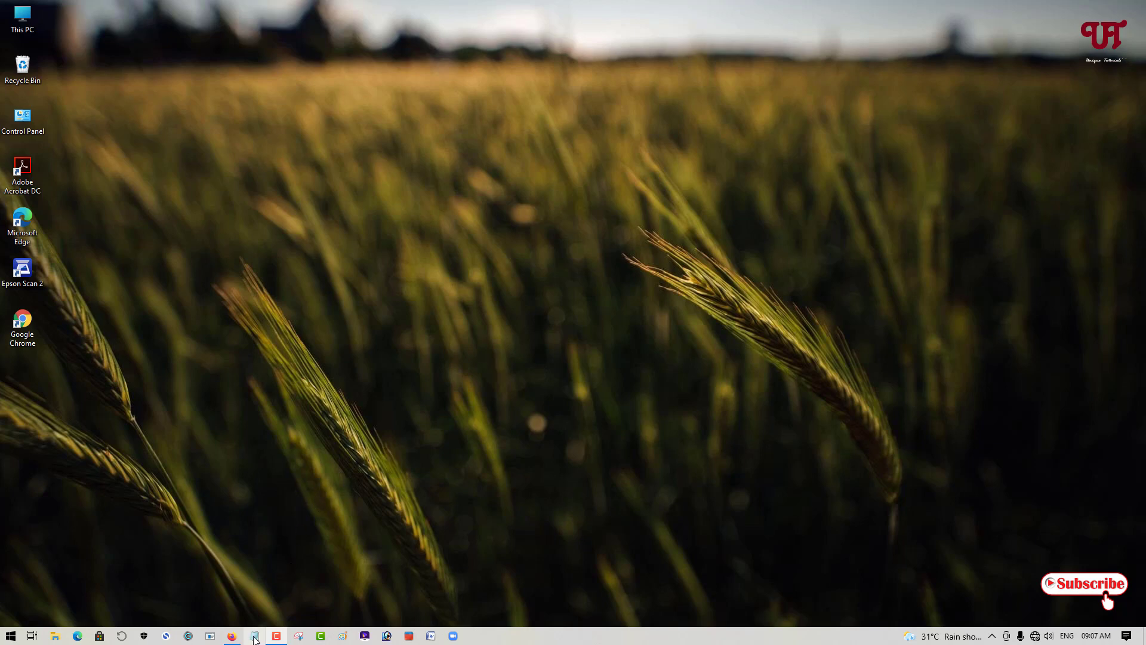
mouse_move(254, 635)
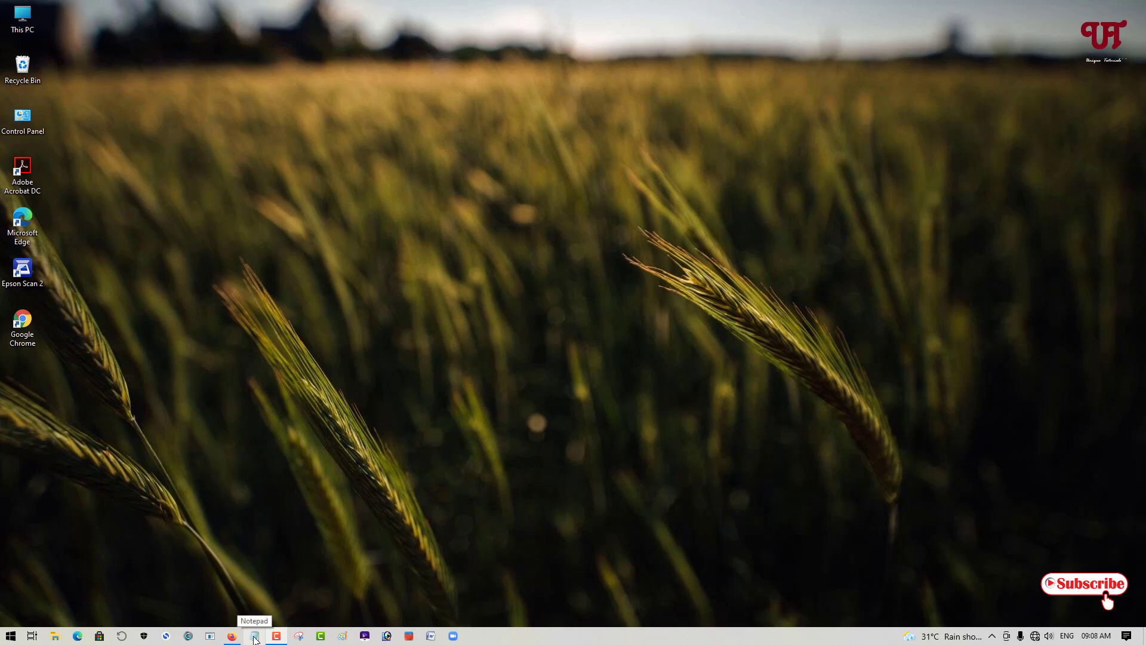
- Launch a new untitled Notepad document from the taskbar
click(255, 635)
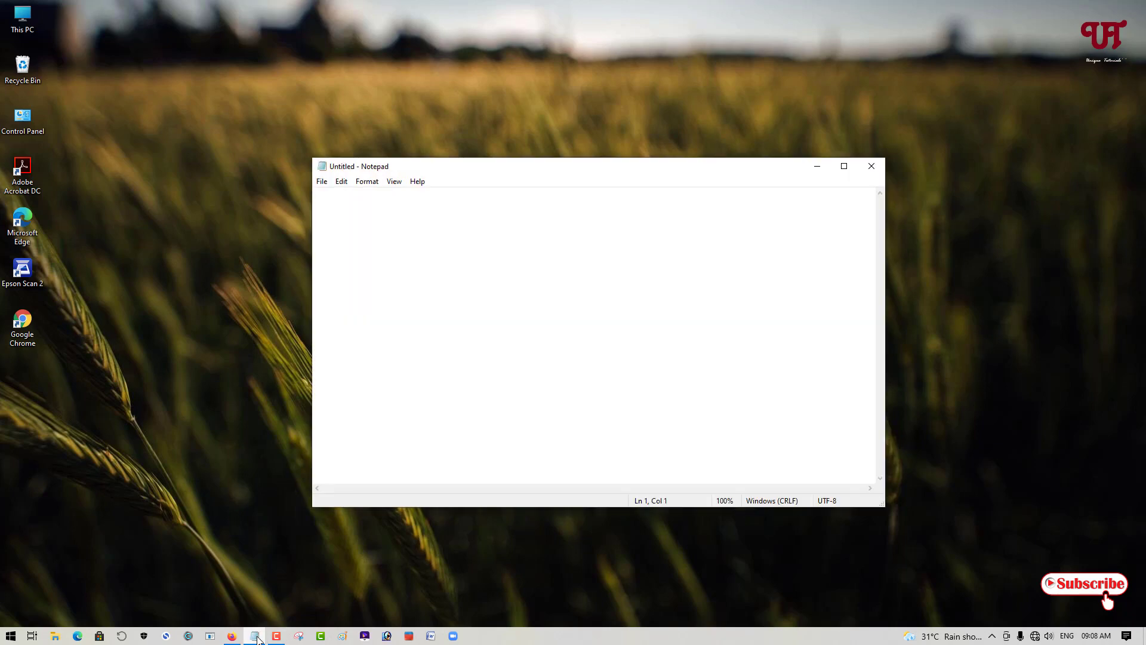
mouse_move(458, 269)
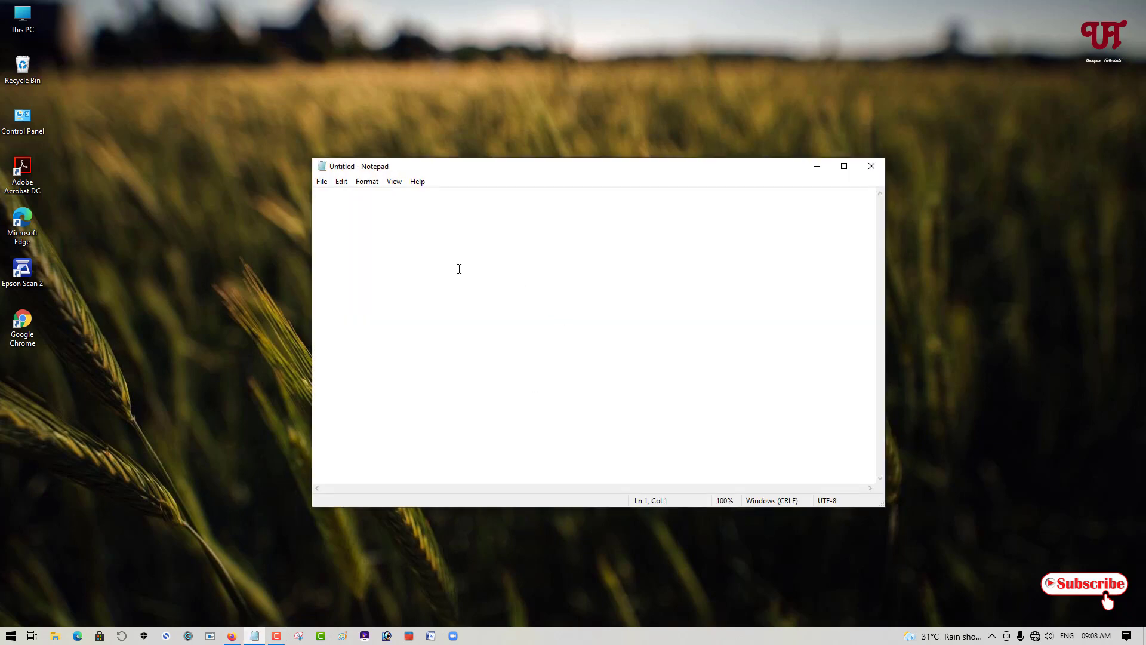
mouse_move(298, 523)
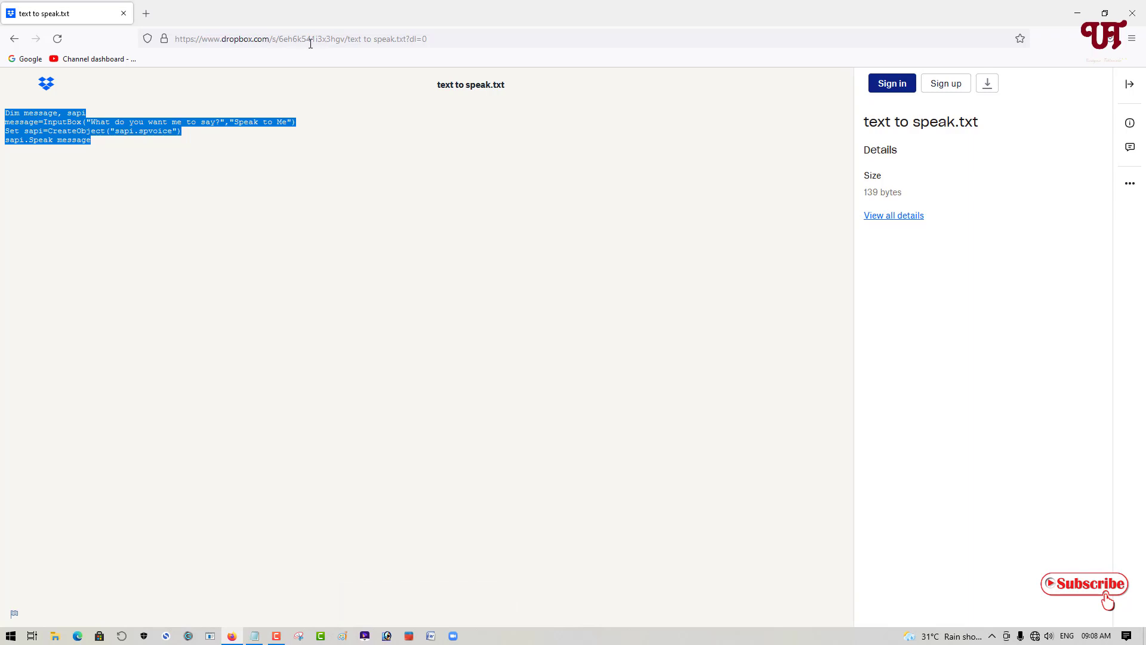
mouse_move(386, 56)
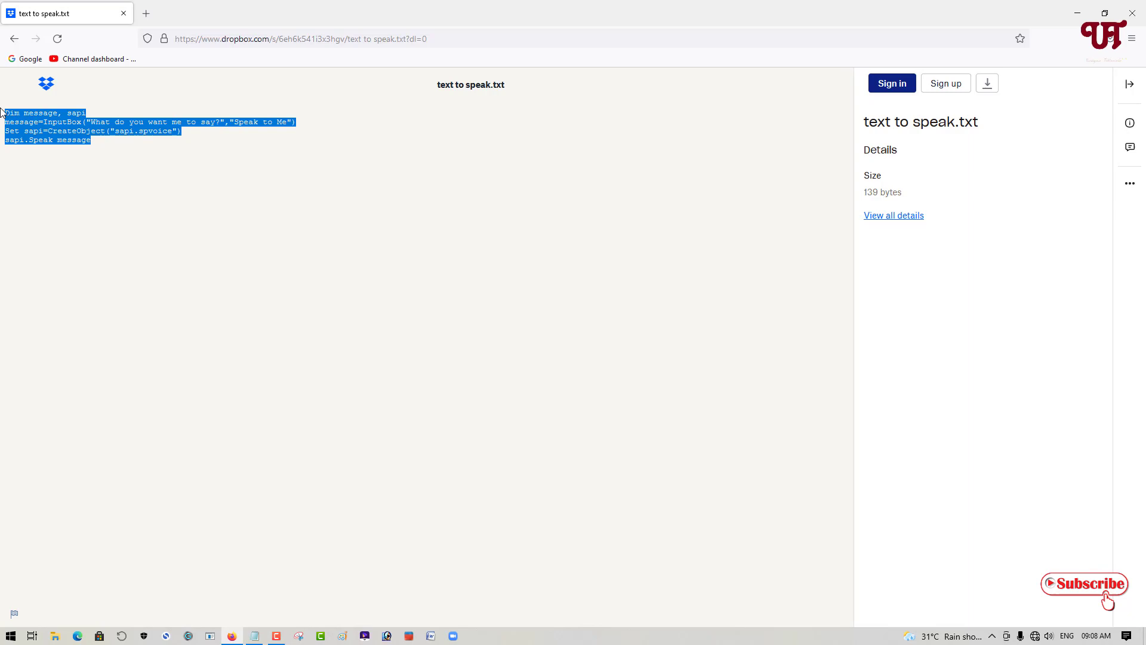
mouse_move(757, 113)
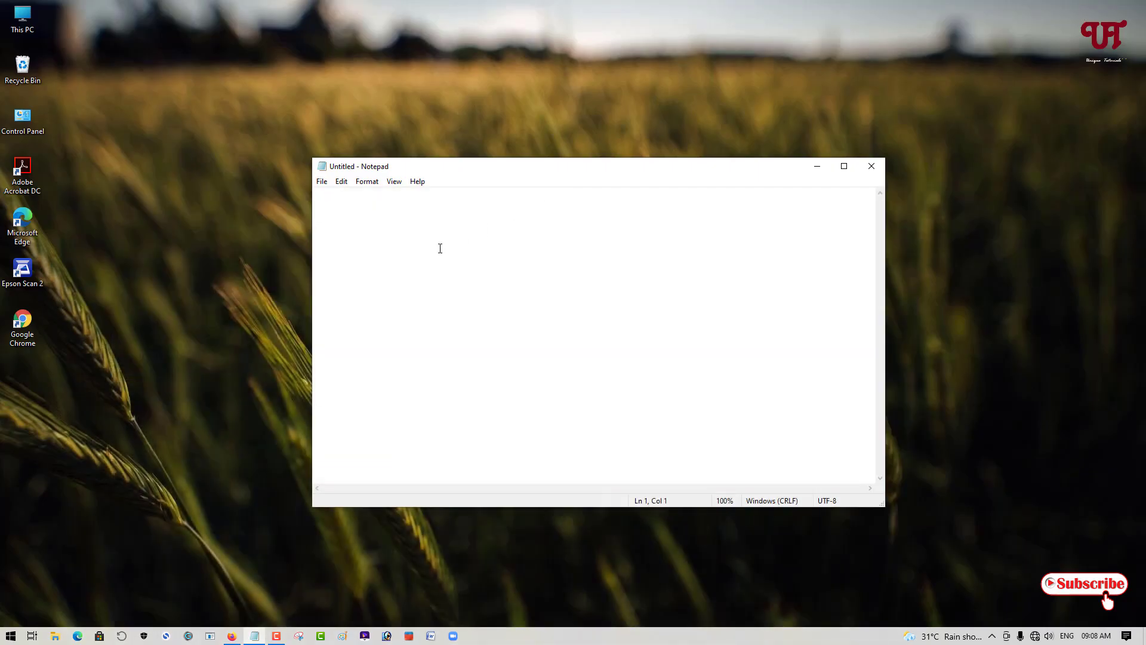
- Enter the script starting with 'Dim message, sapi' and go to the File menu
text(Dim message, sapi)
text(sapi.Speak message)
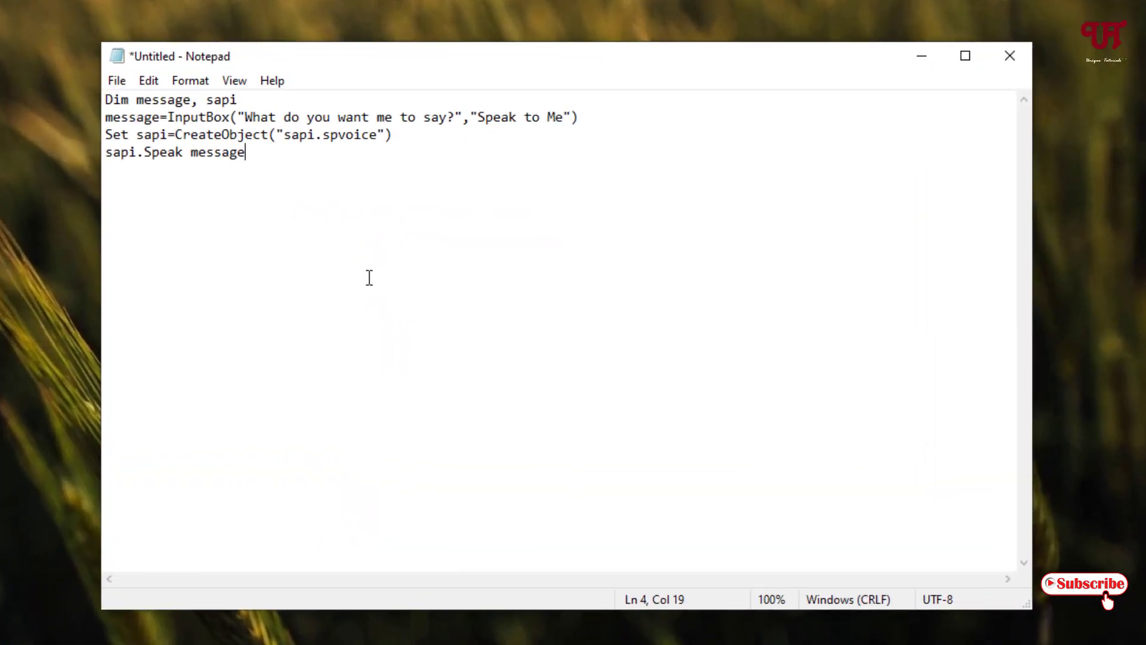
mouse_move(181, 176)
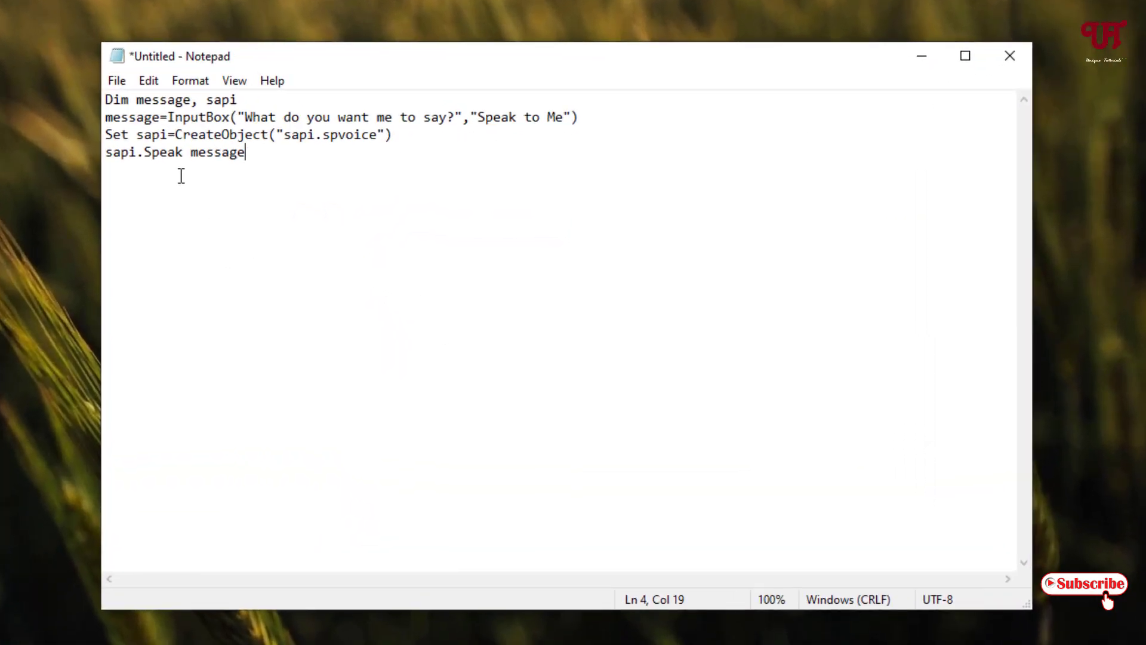
click(115, 80)
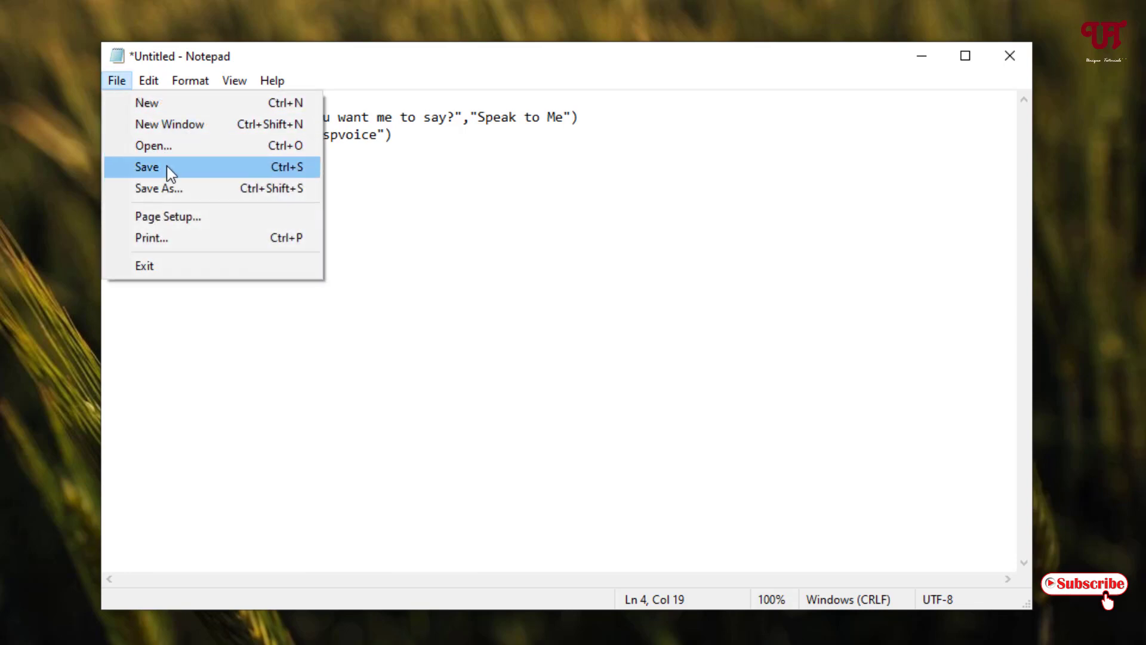
- Save the script to the Desktop as speak.vbs and close the Notepad window
click(145, 167)
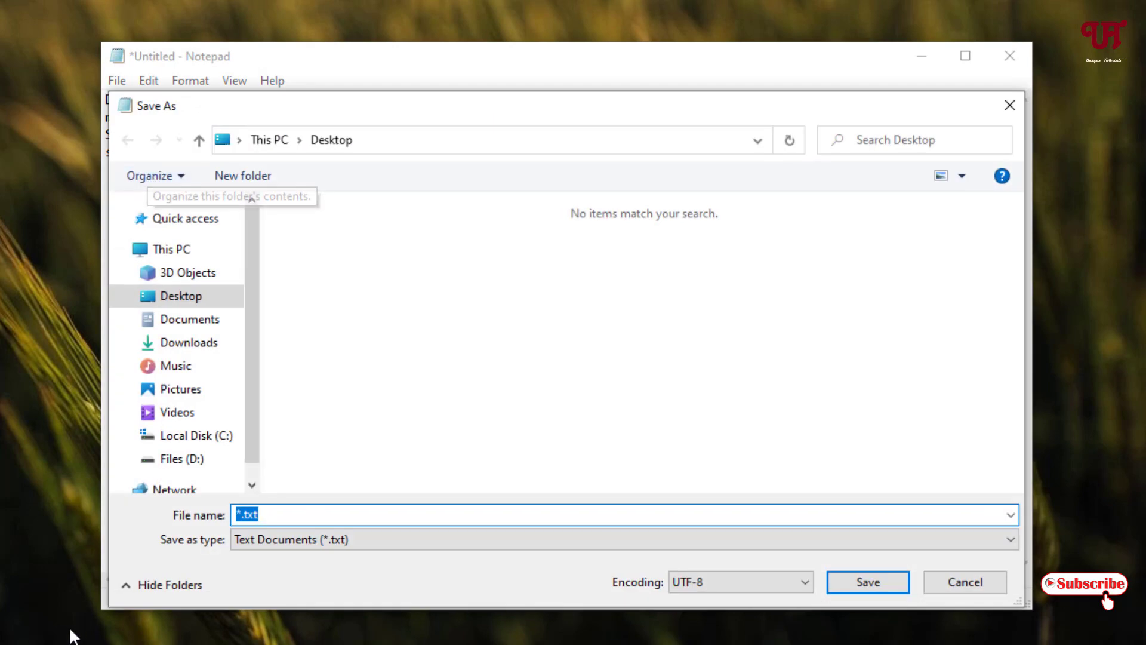
text(s)
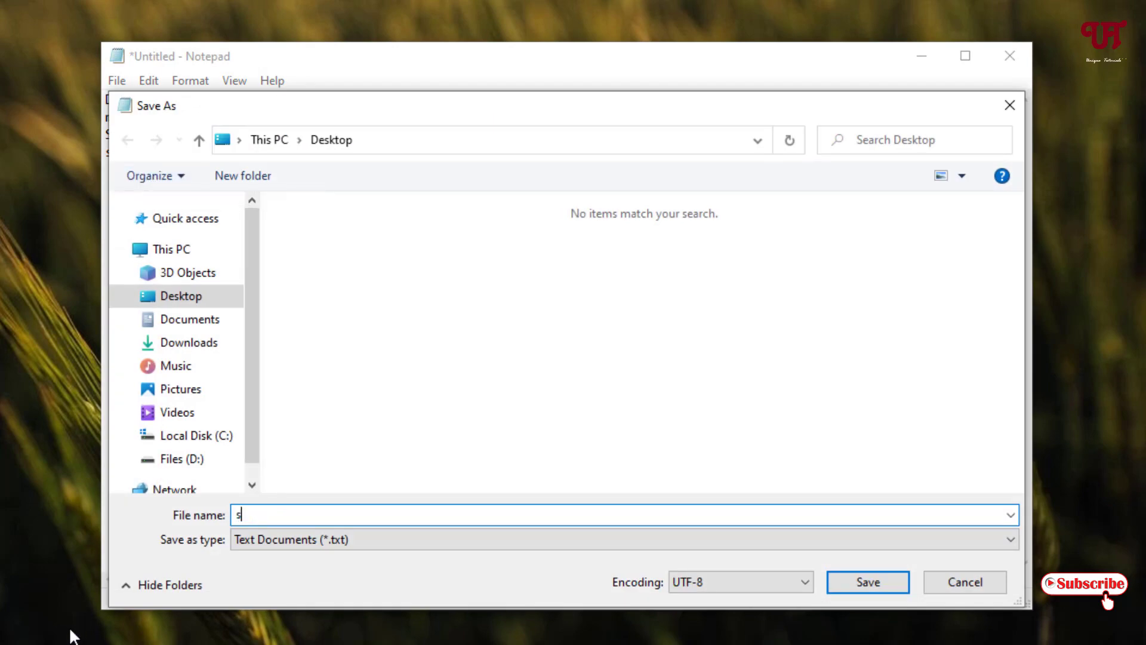
text(peak)
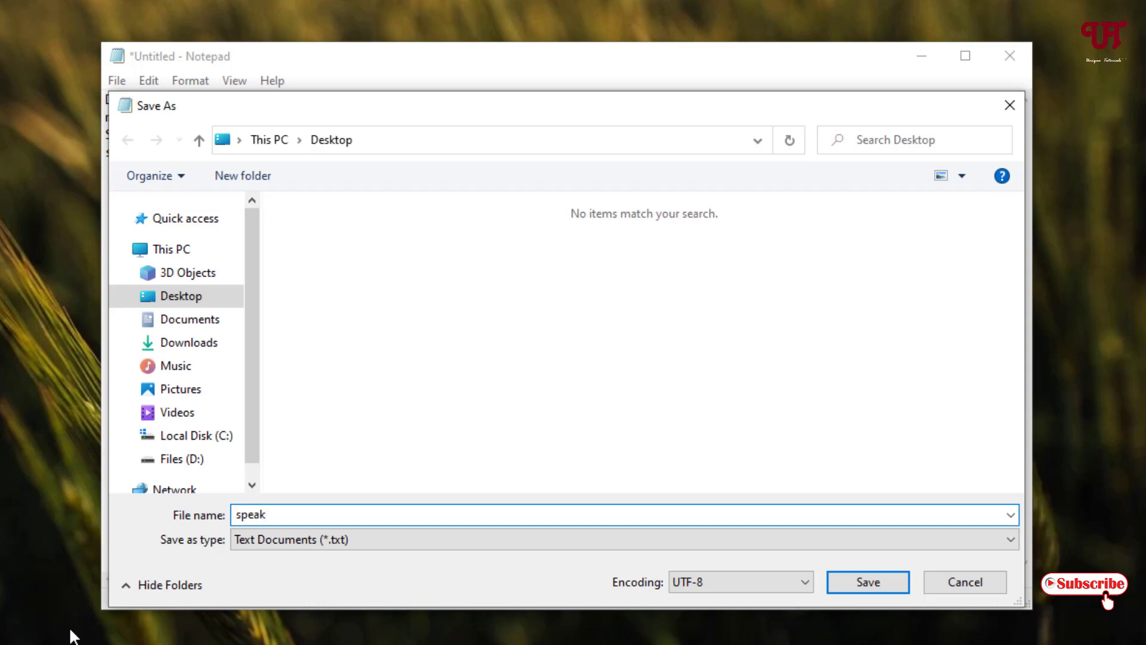
text(.vbs)
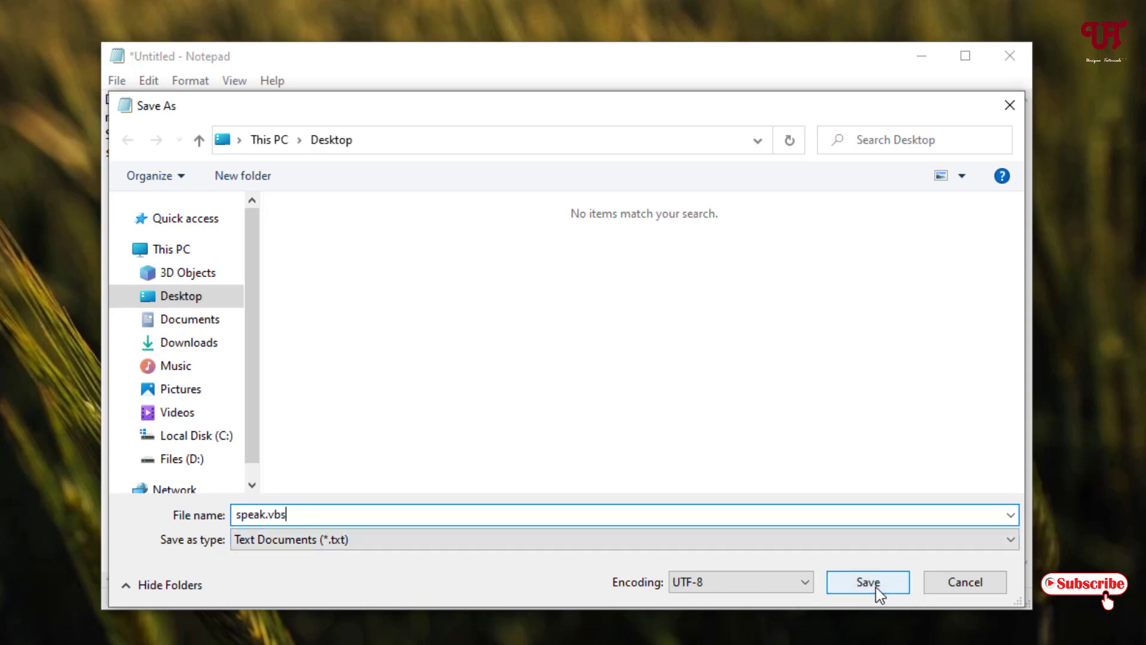
click(867, 582)
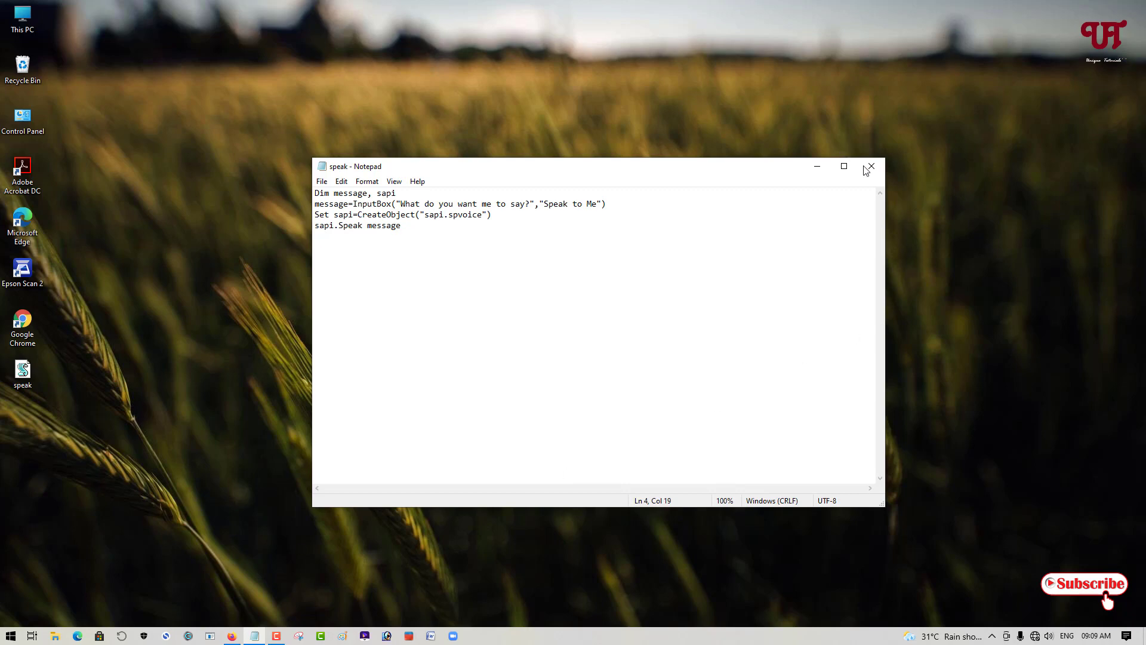
click(870, 167)
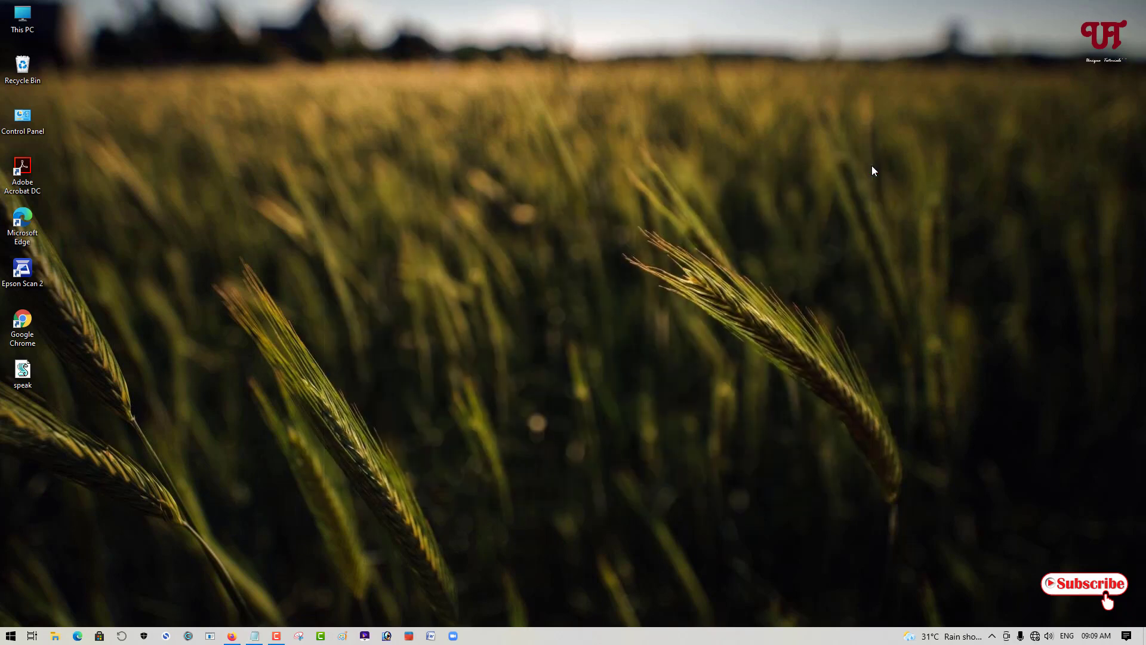
mouse_move(798, 409)
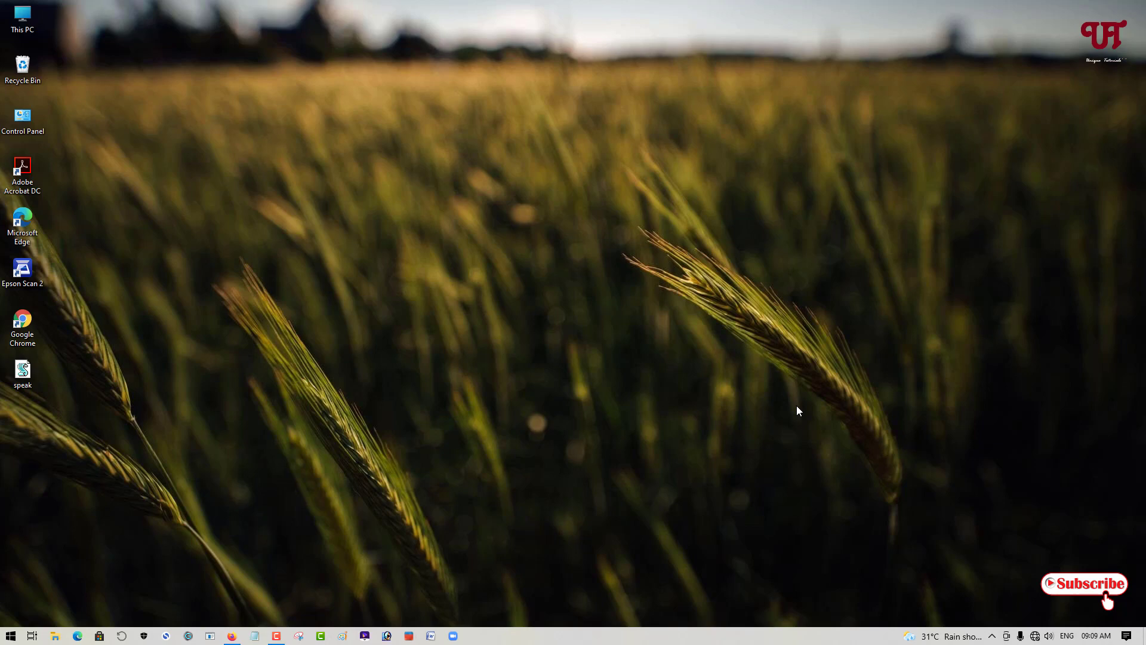
- Run speak.vbs from the desktop icon to bring up the Speak to Me prompt
click(21, 374)
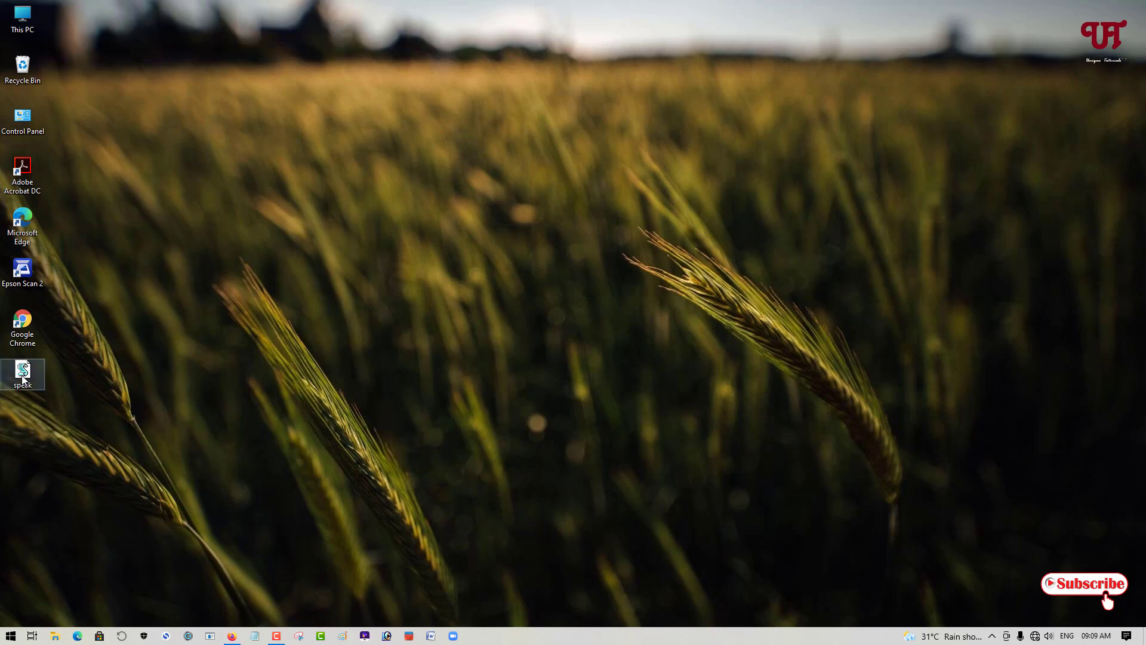
mouse_move(23, 373)
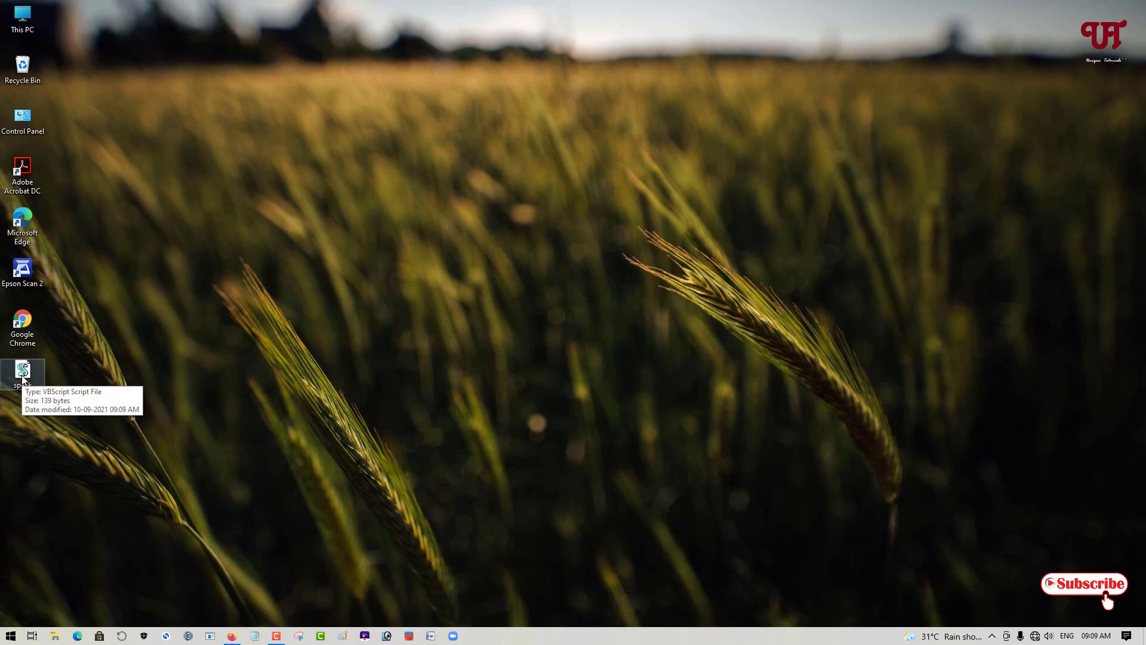
click(23, 374)
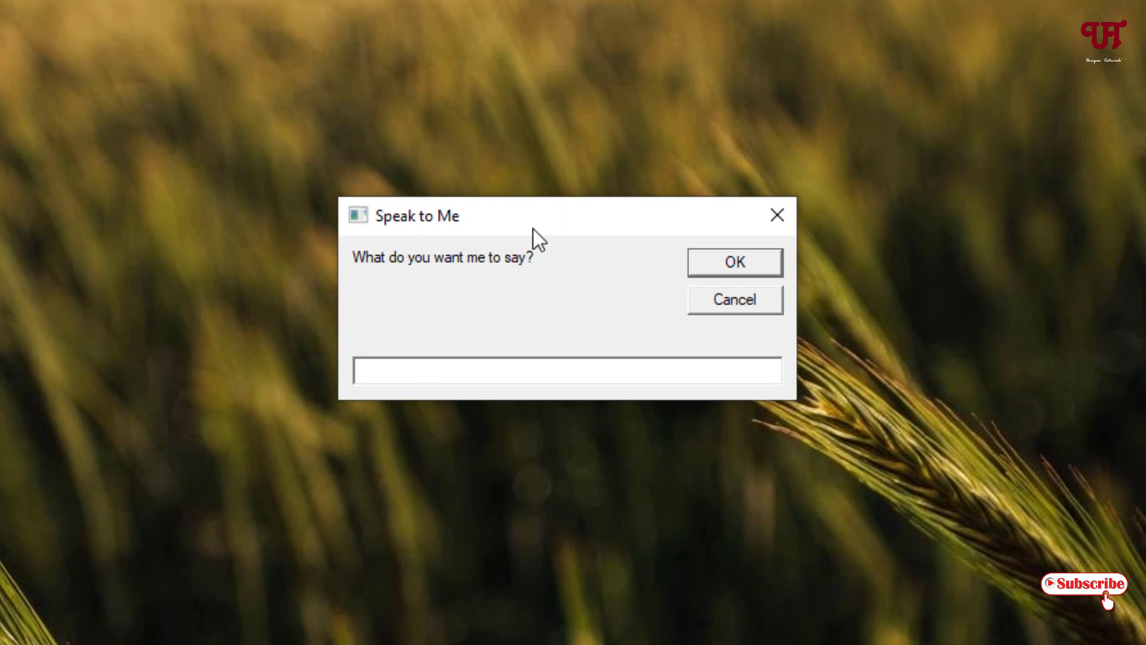
mouse_move(527, 294)
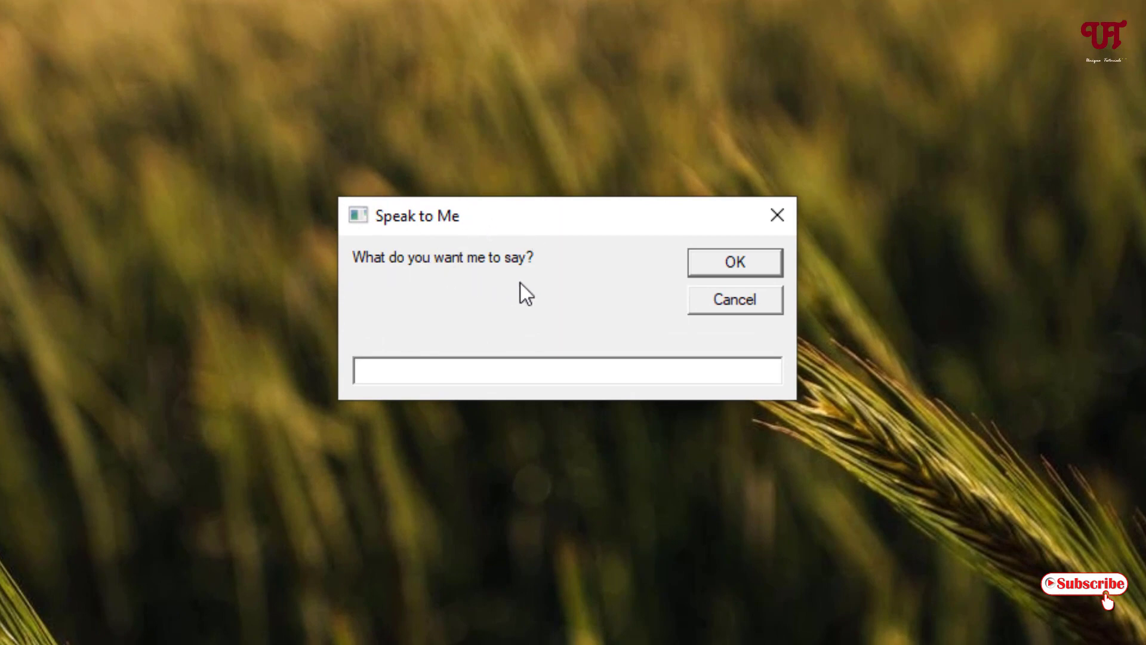
- Enter 'Hello Everyone' in the Speak to Me box and submit it to be spoken
click(356, 370)
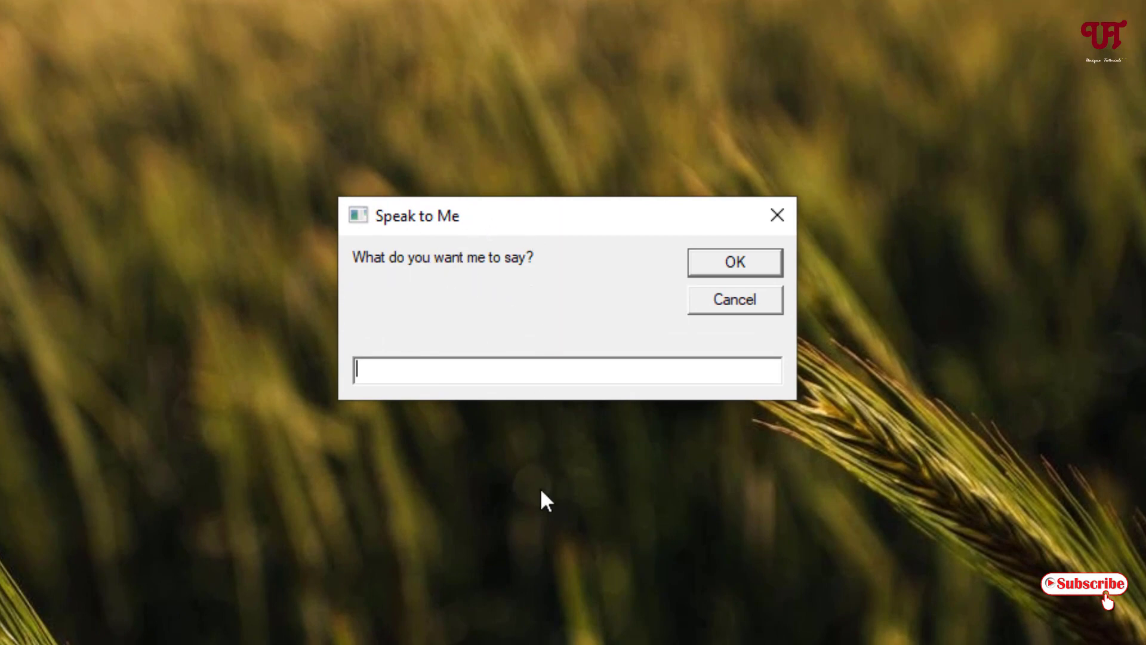
text(H)
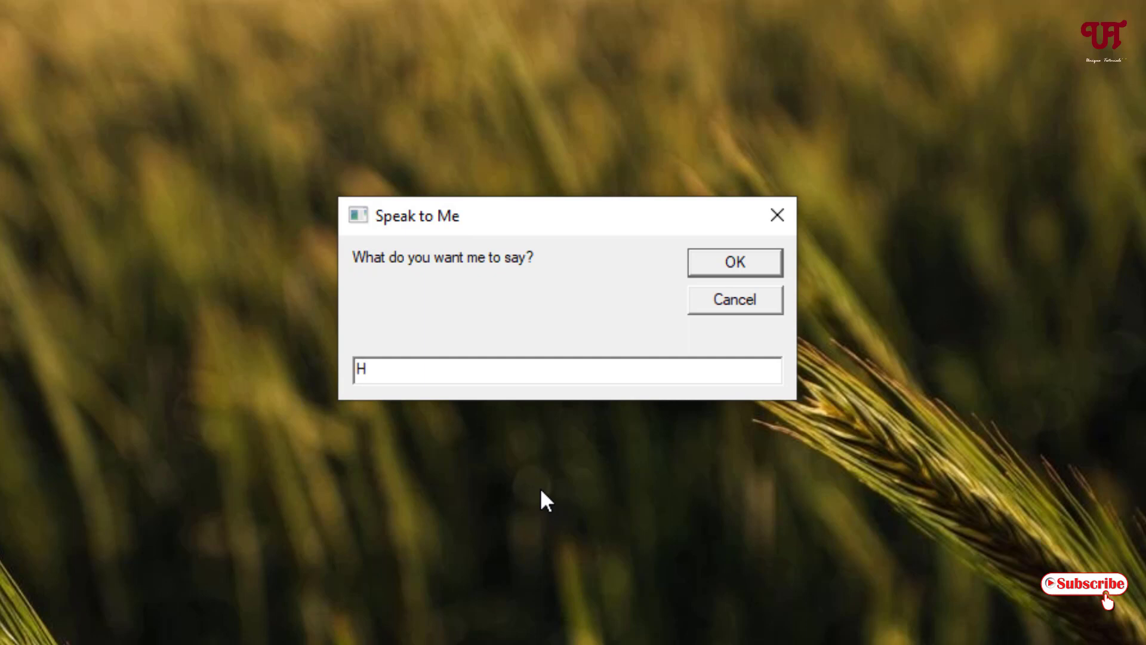
text(ello)
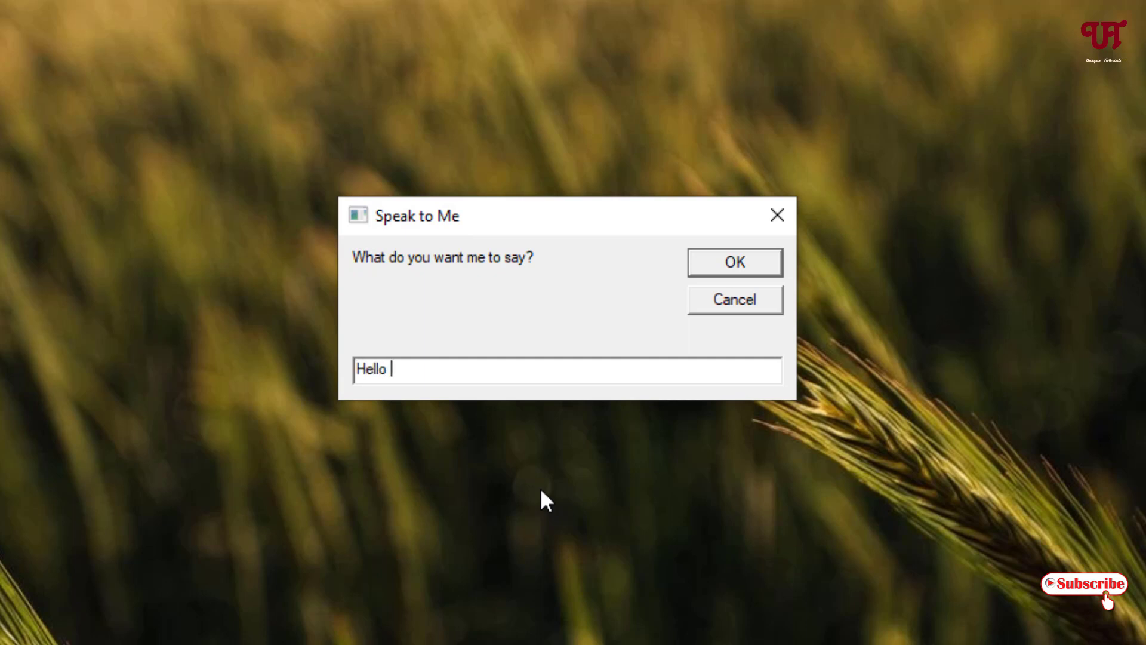
text(Everyo)
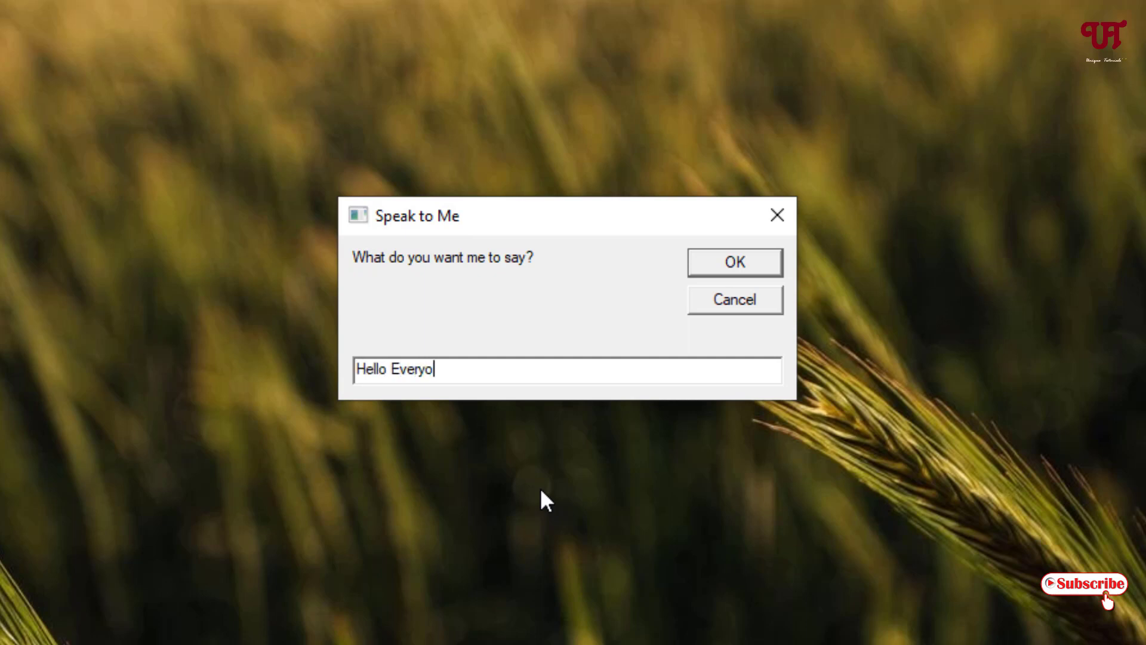
text(ne)
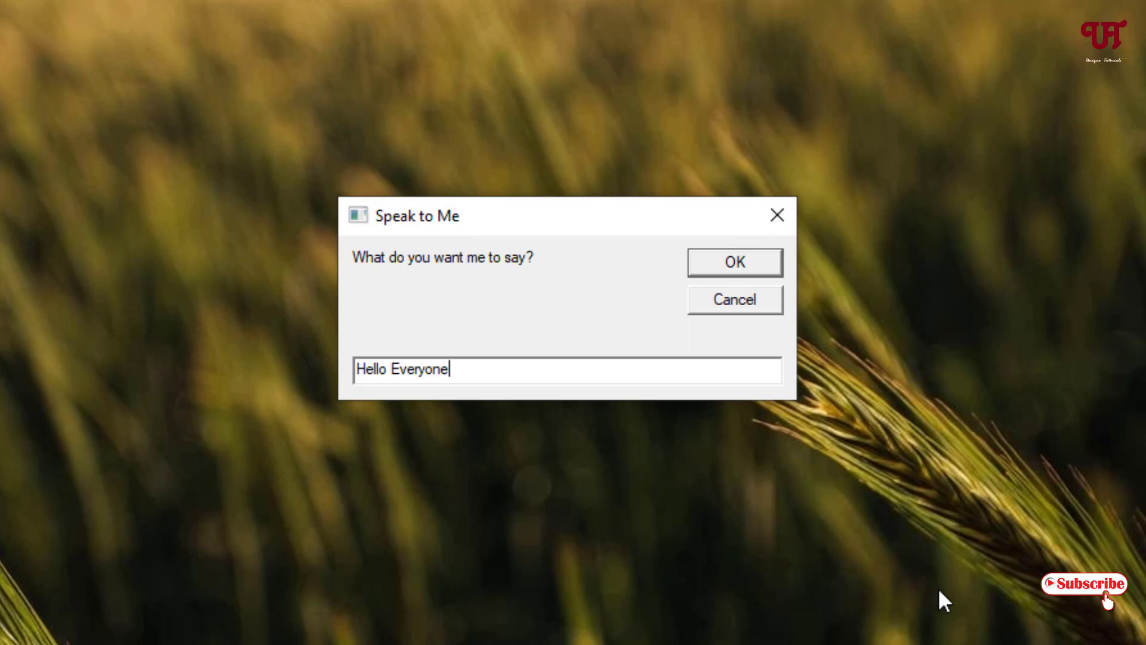
click(734, 261)
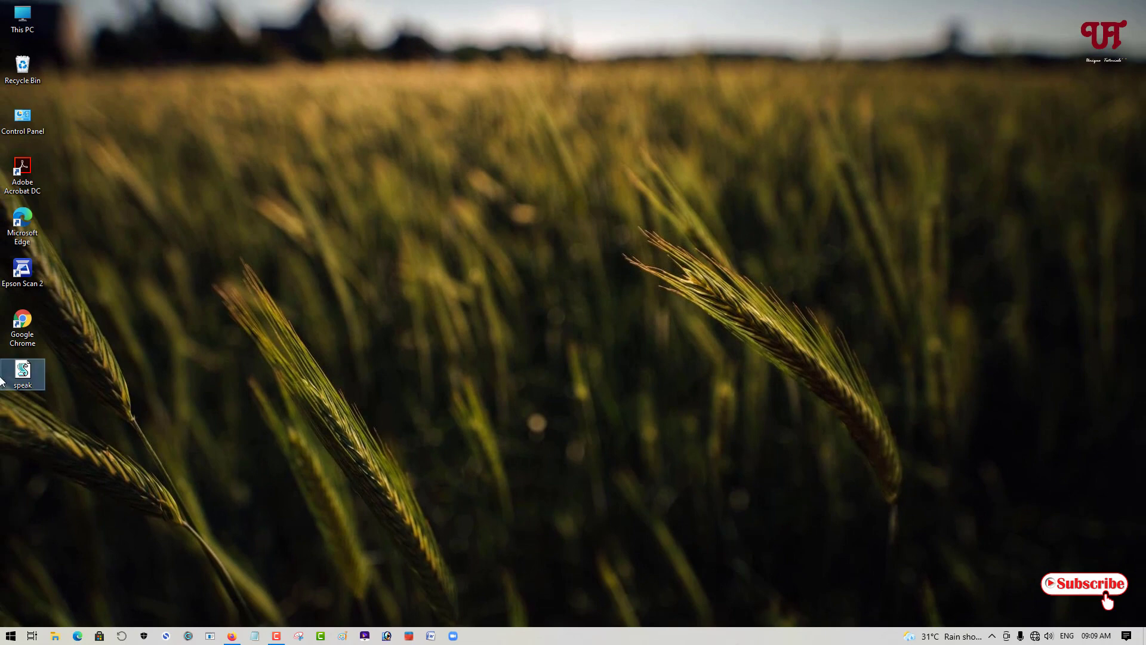
- Rerun speak.vbs and submit 'vegetables' in the Speak to Me box to be spoken
double_click(23, 374)
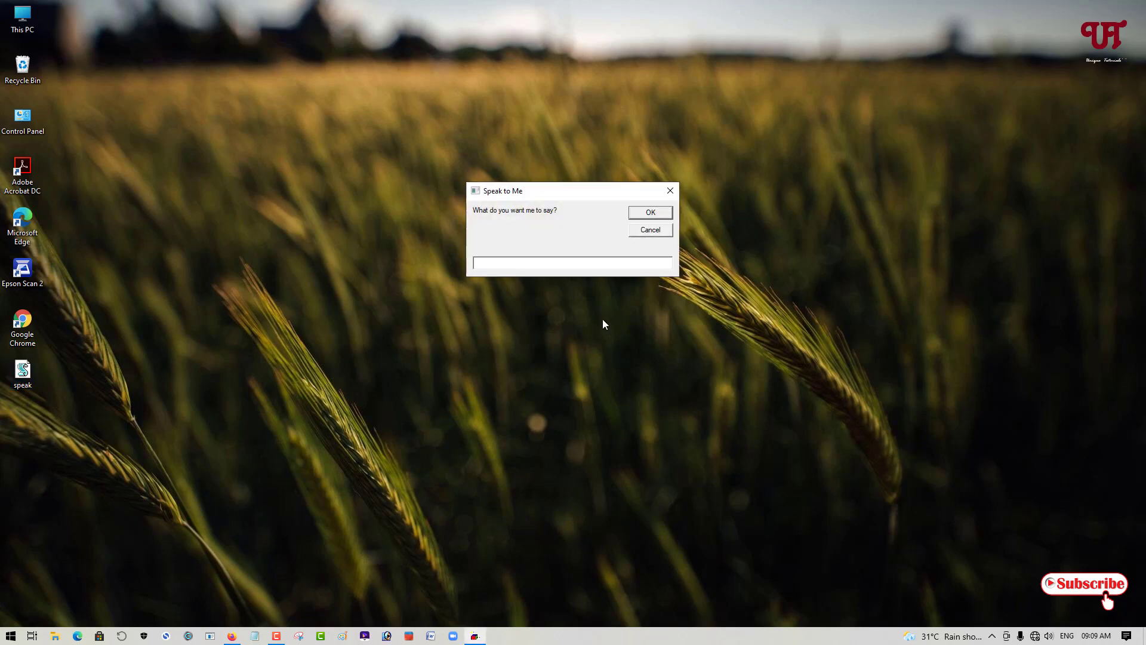
text(v)
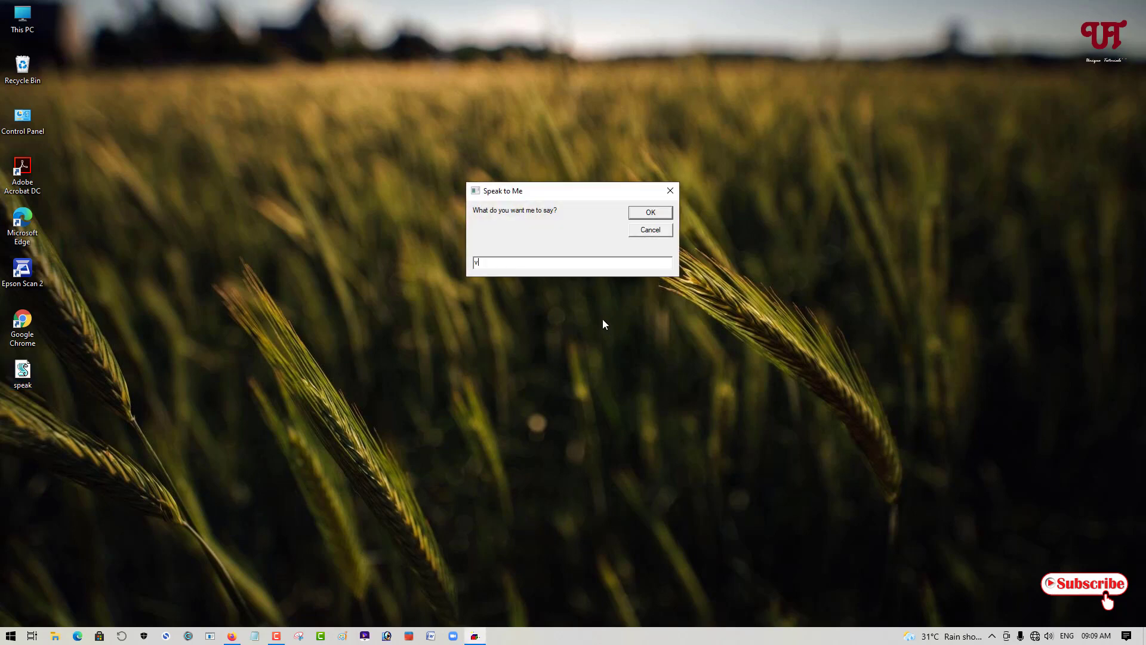
text(egeta)
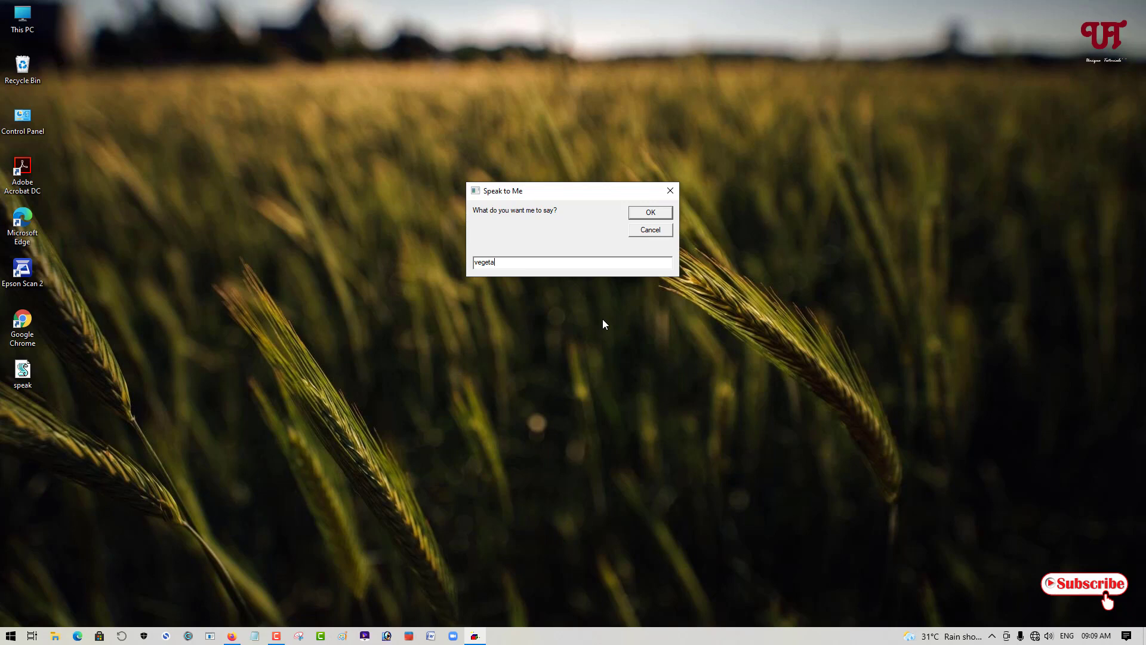
text(bles)
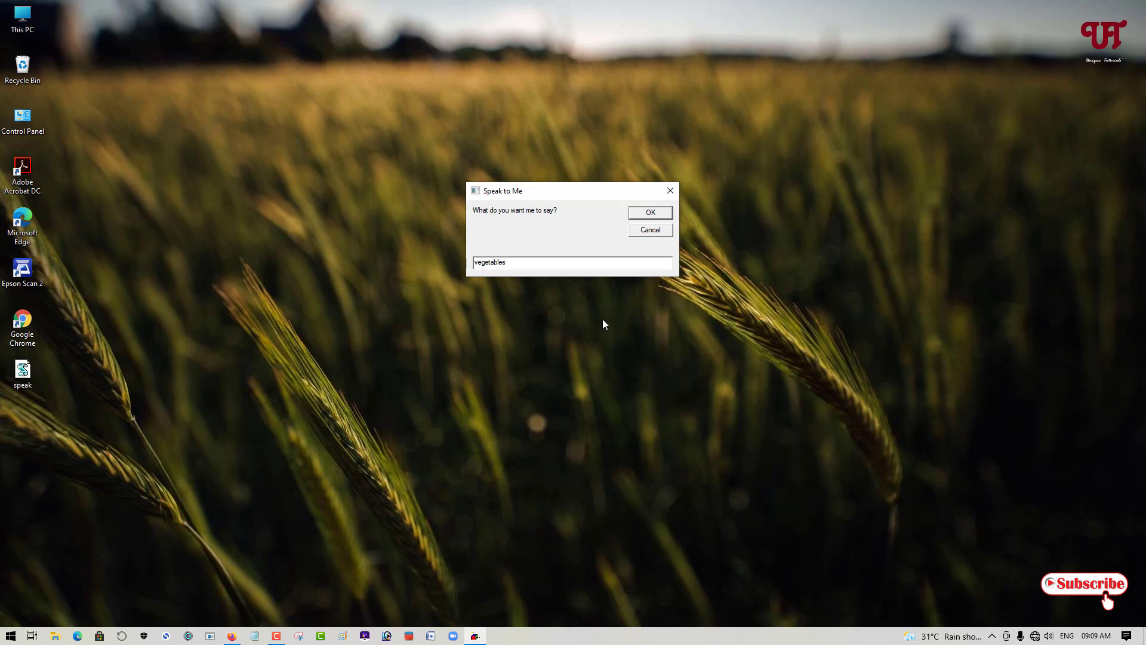
click(650, 213)
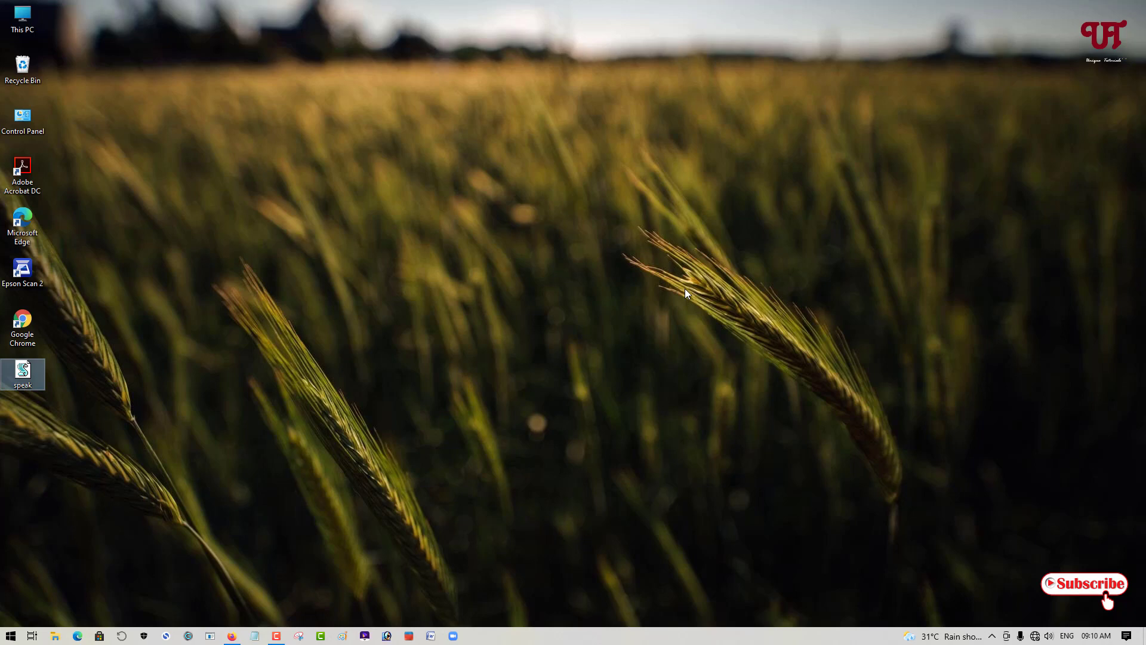
mouse_move(695, 337)
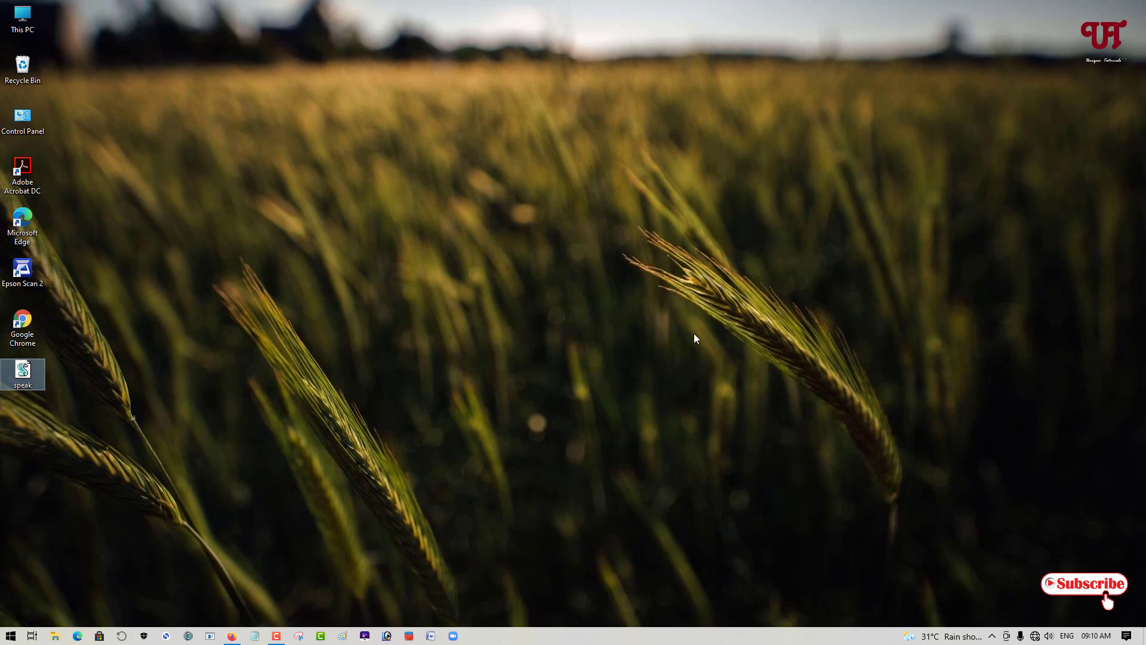